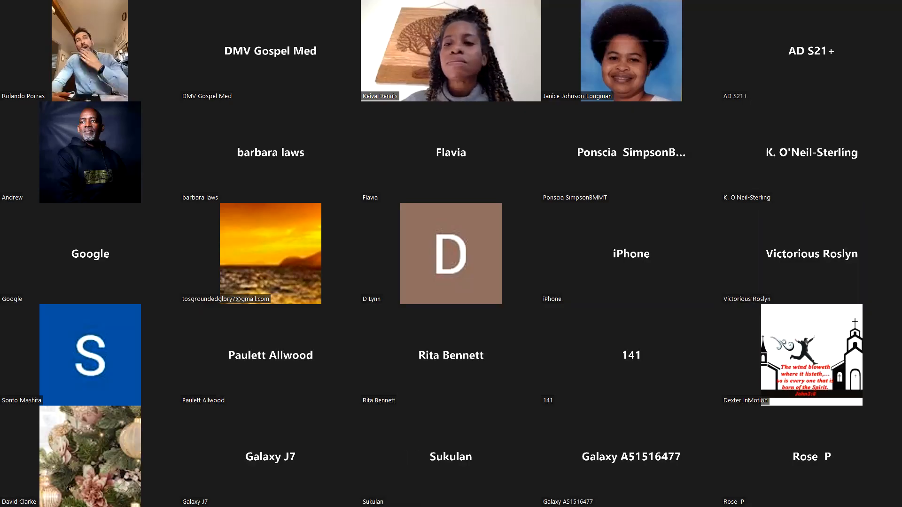
Step: Enlarge the bearded man in the denim shirt's top-left gallery tile to full screen
scroll(down, 3)
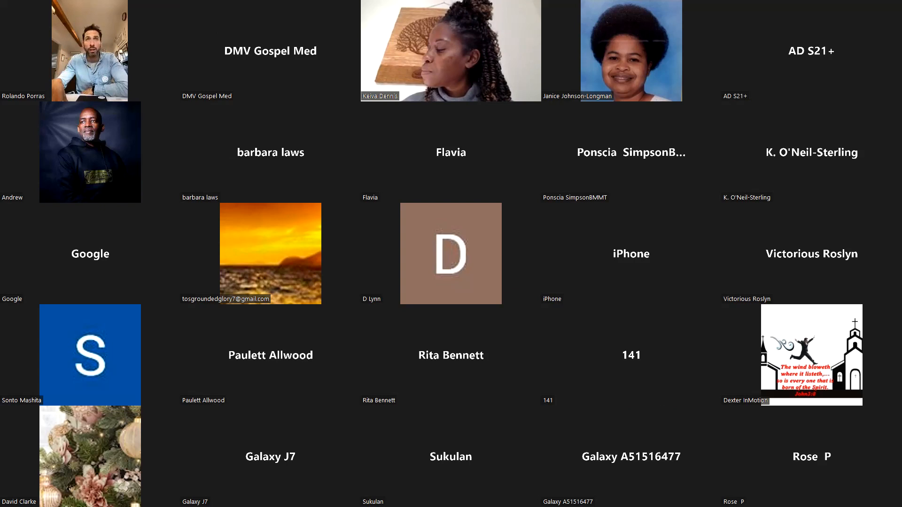
double_click(90, 50)
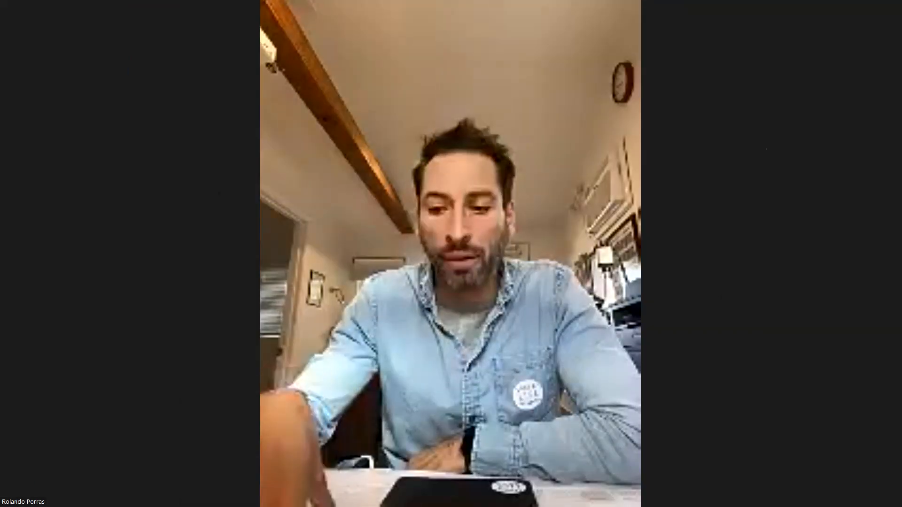